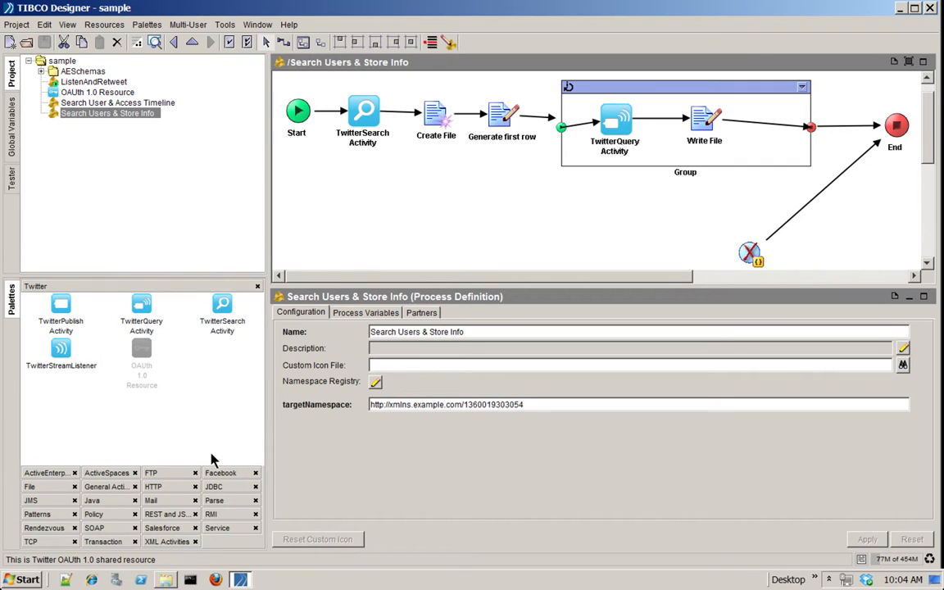
{"action": "mouse_move", "coordinate": [137, 372]}
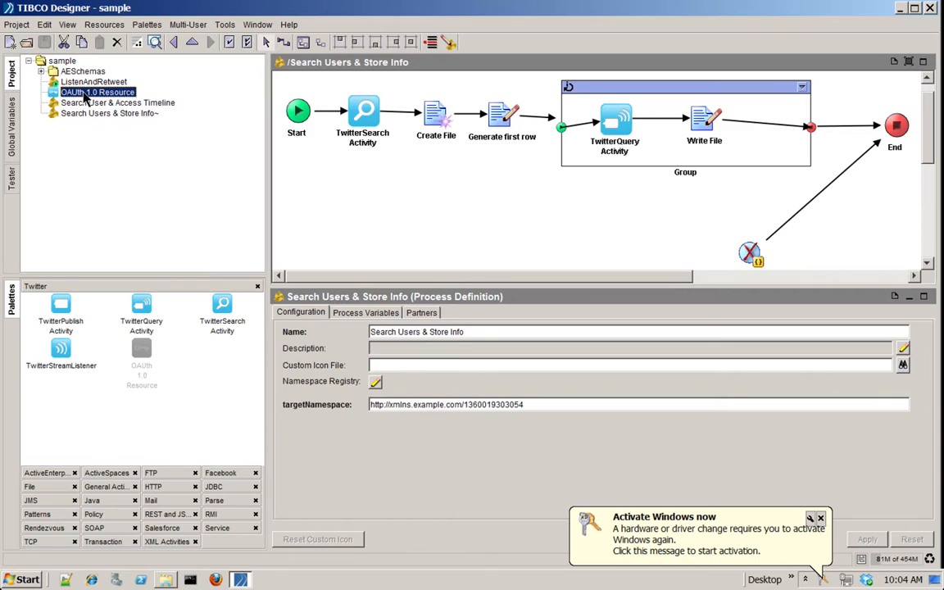
Step: Review the OAuth 1.0 Resource credentials and dismiss the Windows activation notice
{"action": "left_click", "coordinate": [99, 92]}
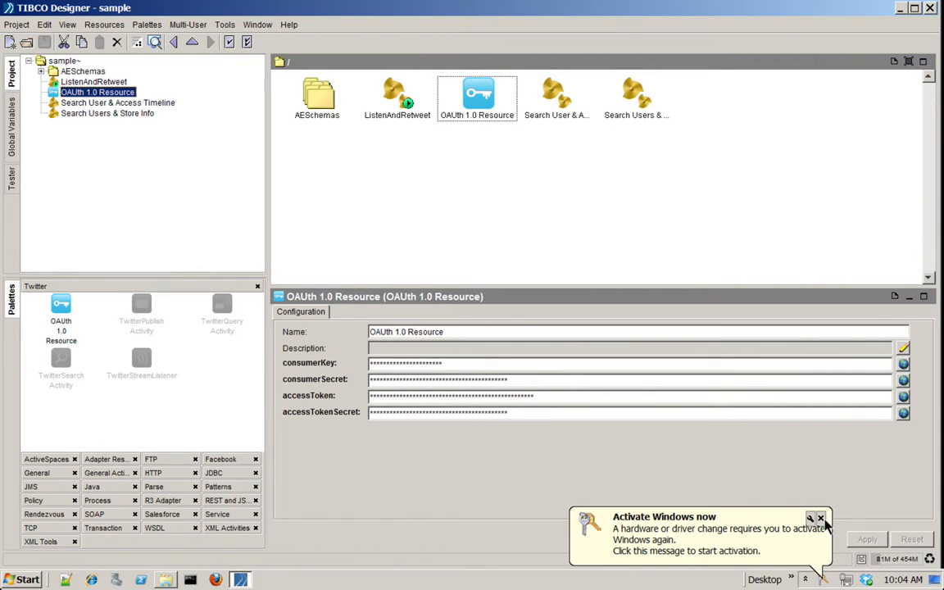
{"action": "left_click", "coordinate": [817, 517]}
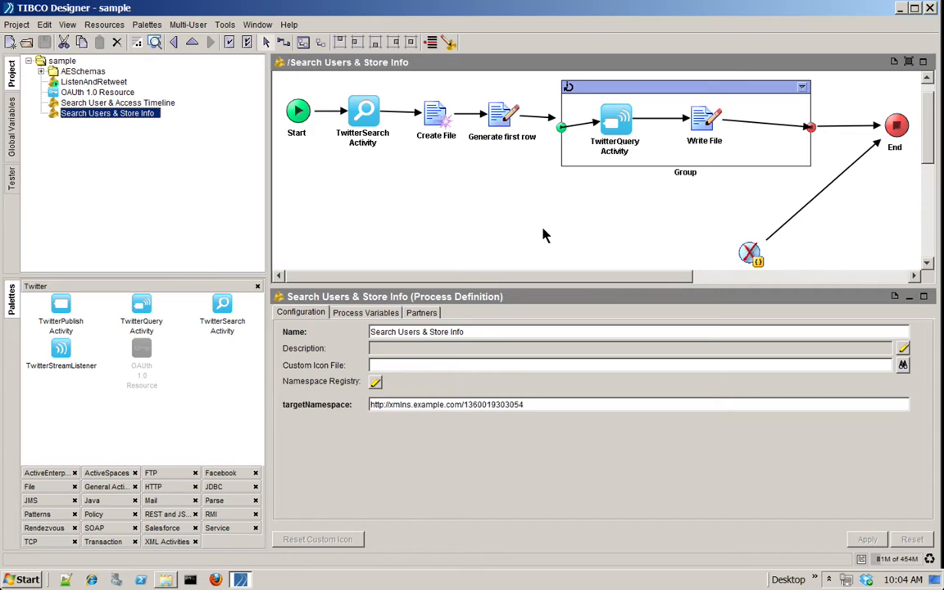
{"action": "mouse_move", "coordinate": [362, 115]}
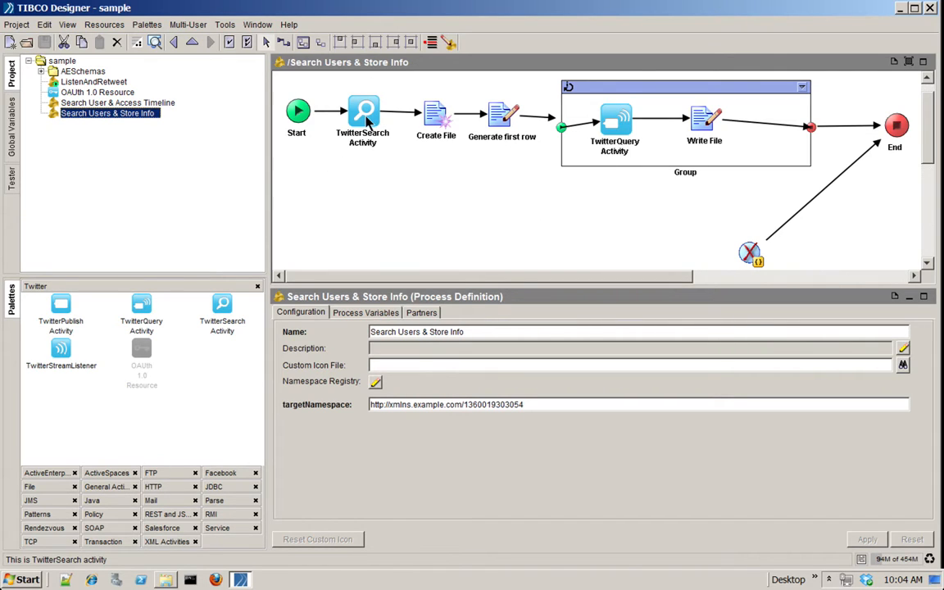
{"action": "mouse_move", "coordinate": [359, 123]}
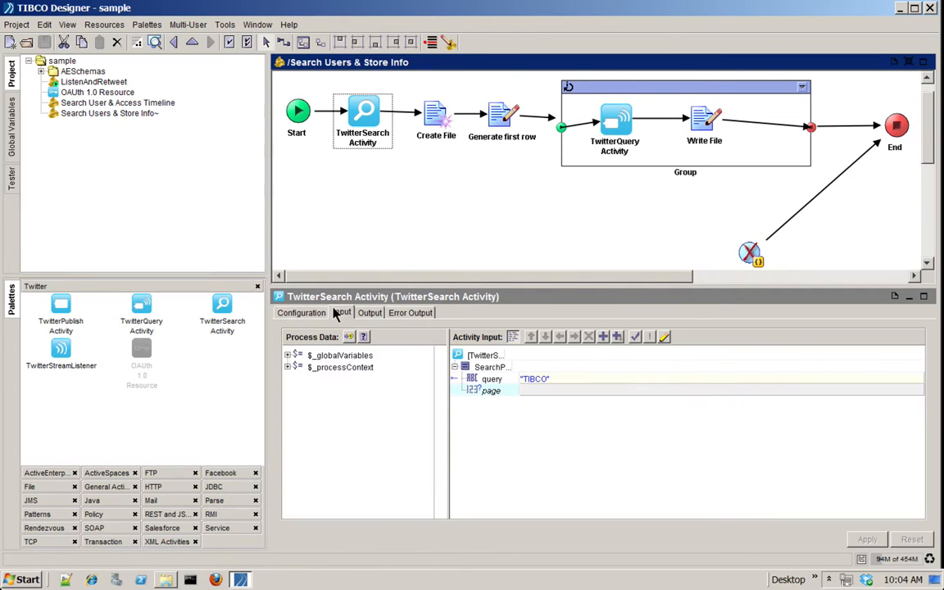
Step: Inspect the TwitterSearch input and Generate first row mapping, then start a process test
{"action": "left_click", "coordinate": [341, 313]}
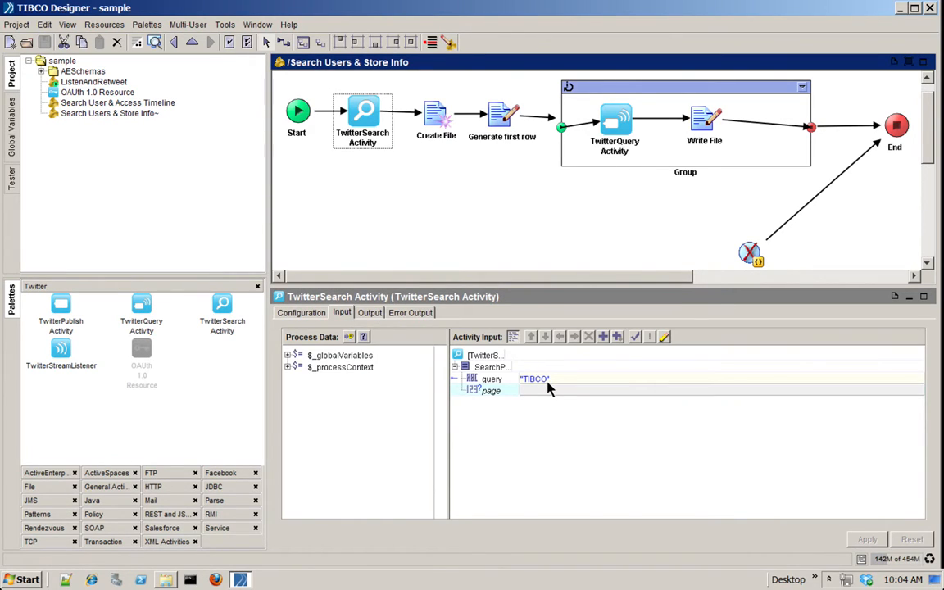
{"action": "mouse_move", "coordinate": [436, 115]}
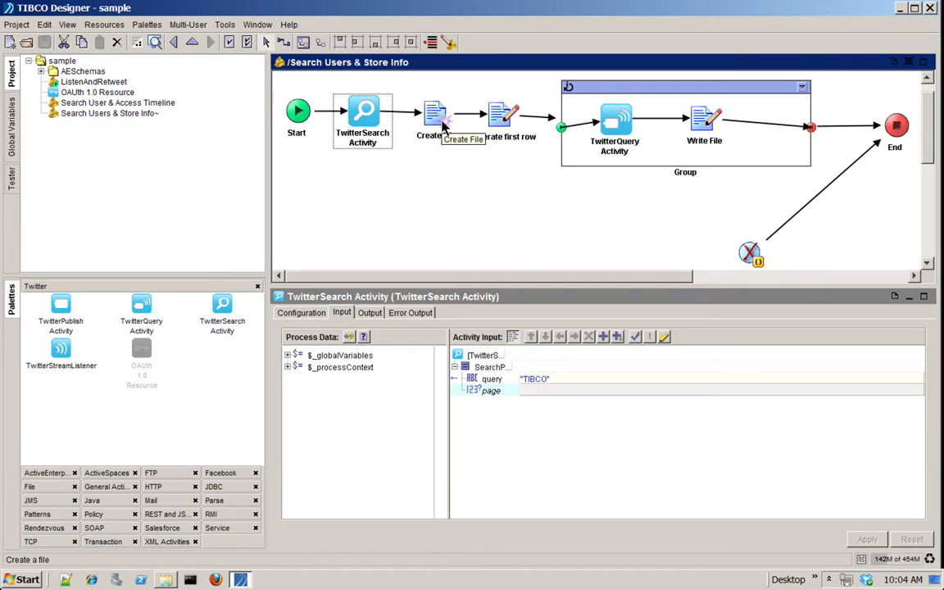
{"action": "left_click", "coordinate": [503, 114]}
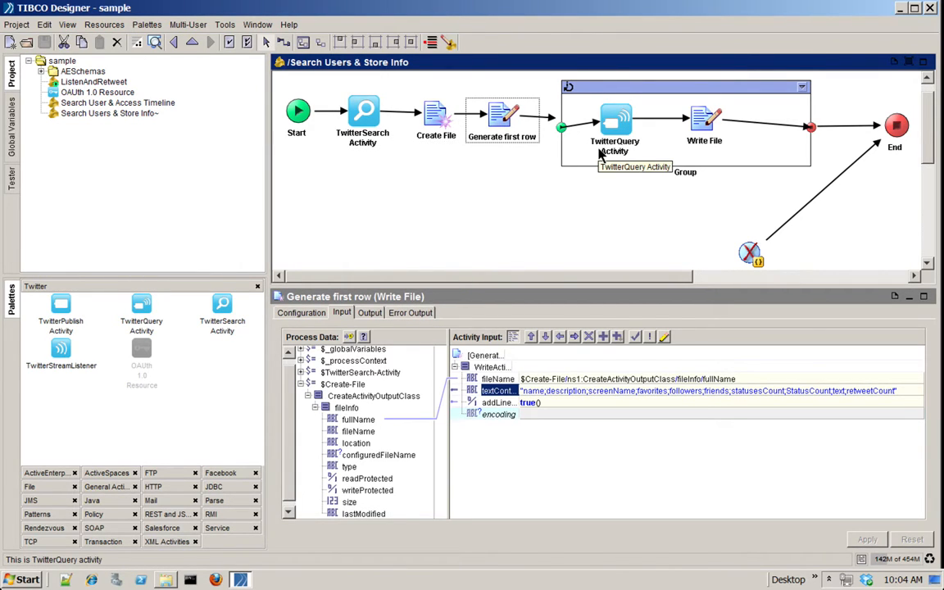
{"action": "mouse_move", "coordinate": [667, 174]}
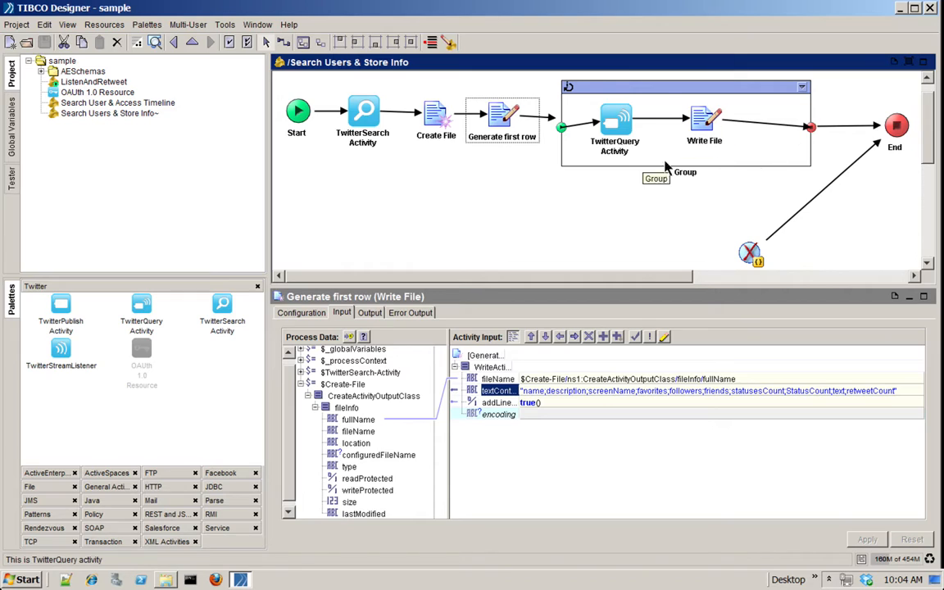
{"action": "mouse_move", "coordinate": [616, 123]}
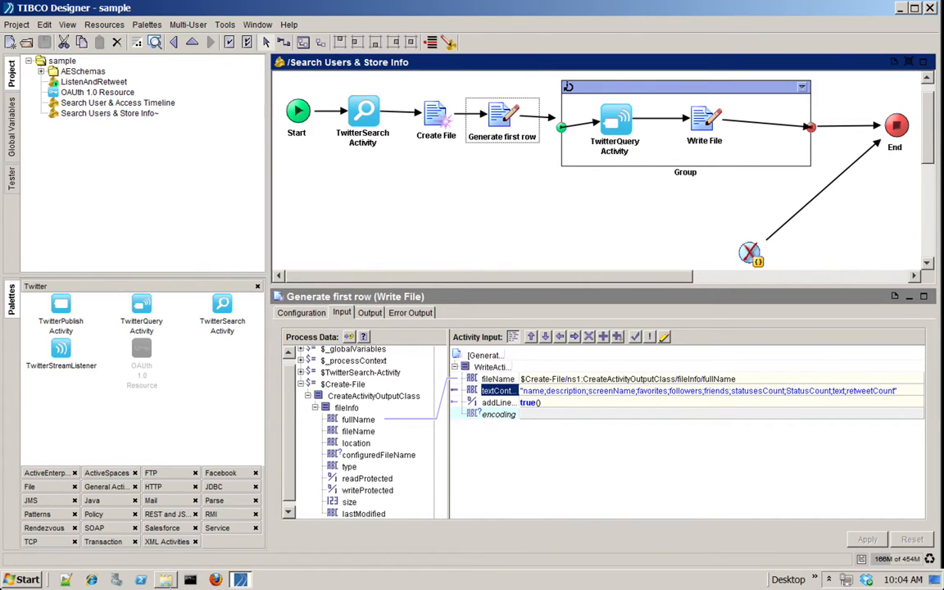
{"action": "mouse_move", "coordinate": [581, 214]}
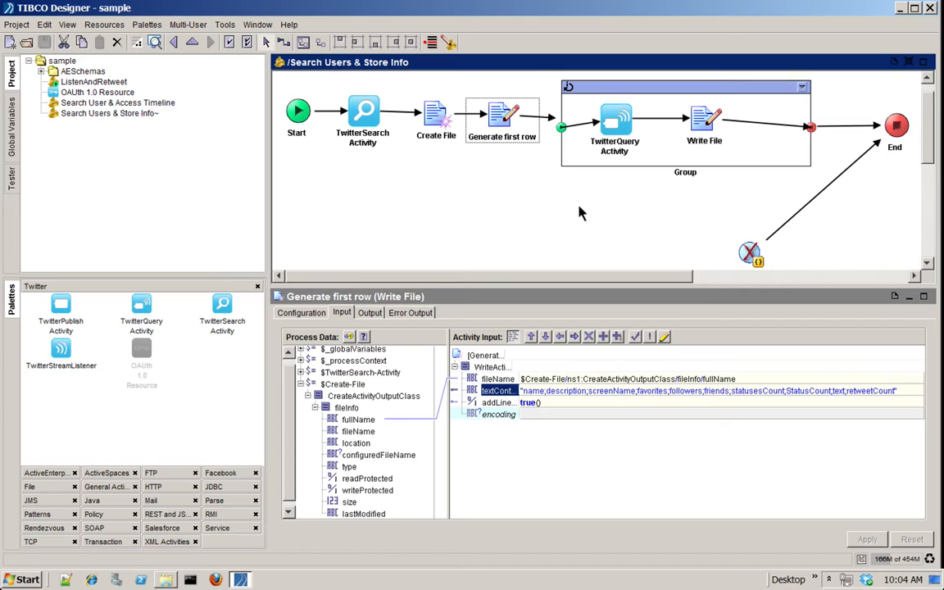
{"action": "left_click", "coordinate": [167, 578]}
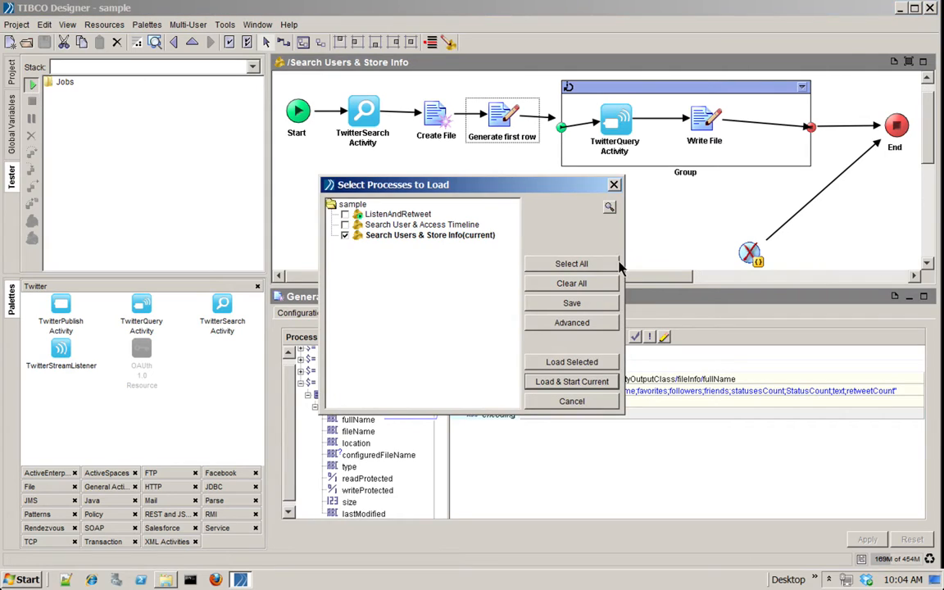
Step: Load and start the Search Users & Store Info process in the tester
{"action": "left_click", "coordinate": [571, 381]}
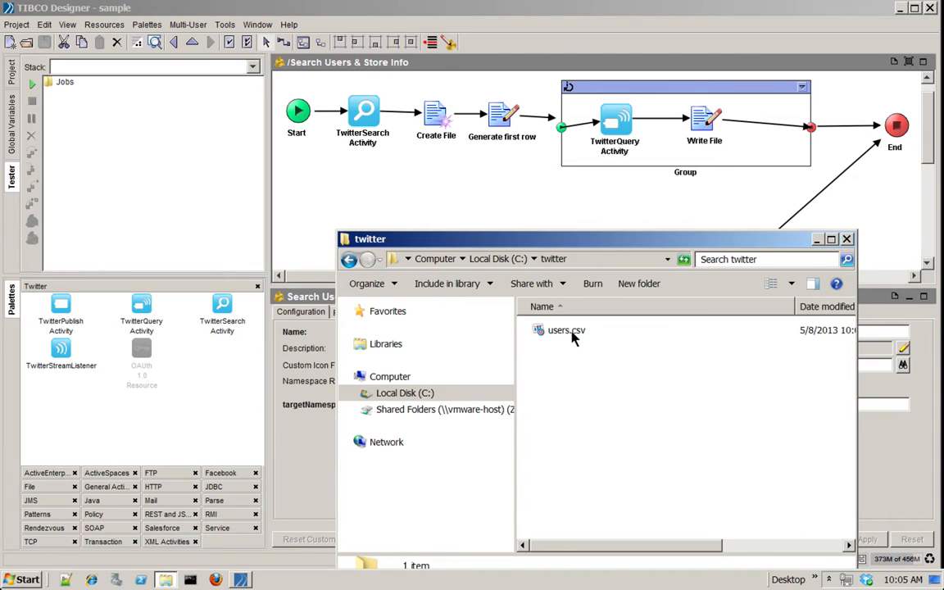
Step: Open users.csv from C:\twitter into Spotfire's Import Settings
{"action": "double_click", "coordinate": [561, 330]}
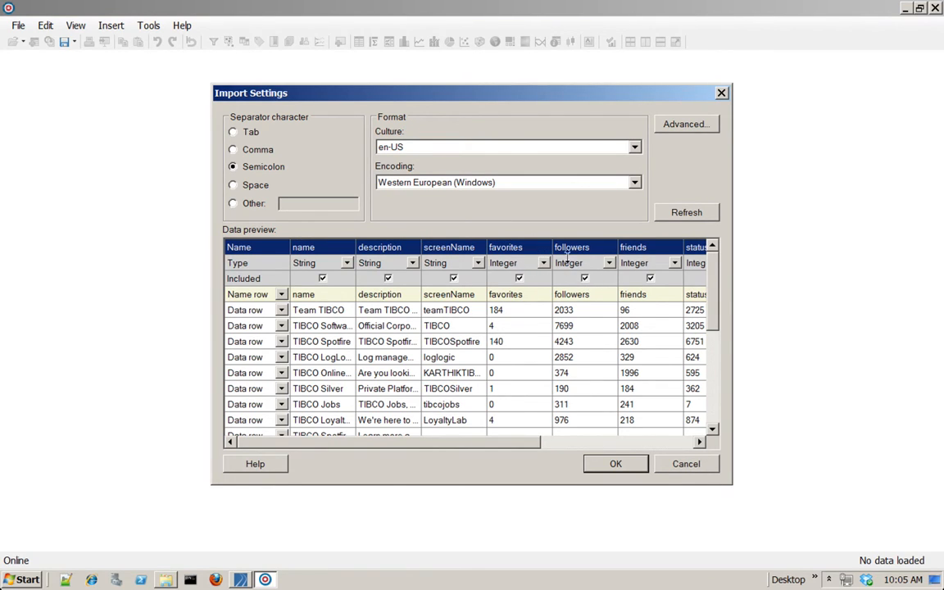
{"action": "mouse_move", "coordinate": [507, 461]}
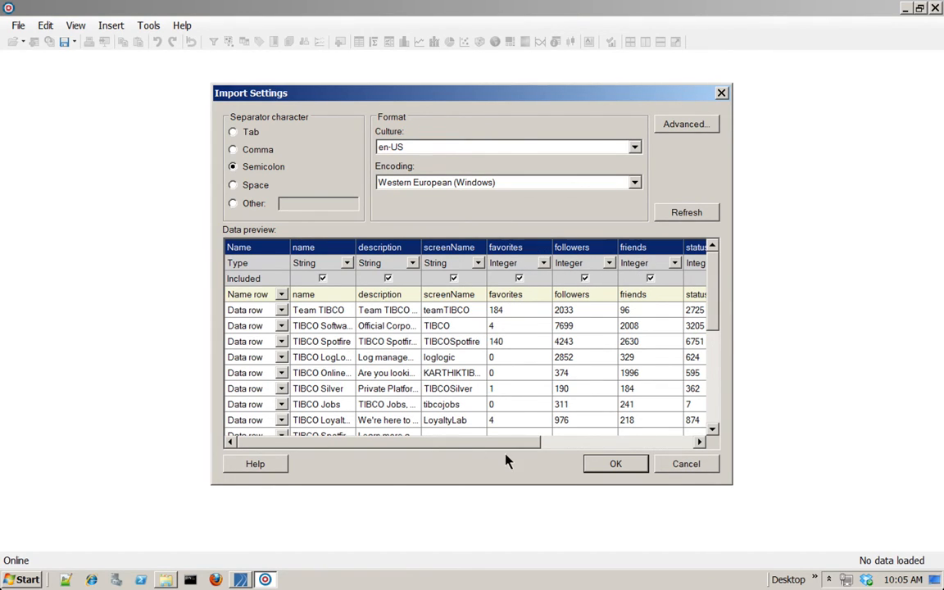
Step: Accept the semicolon-separated import settings for users.csv
{"action": "left_click", "coordinate": [615, 464]}
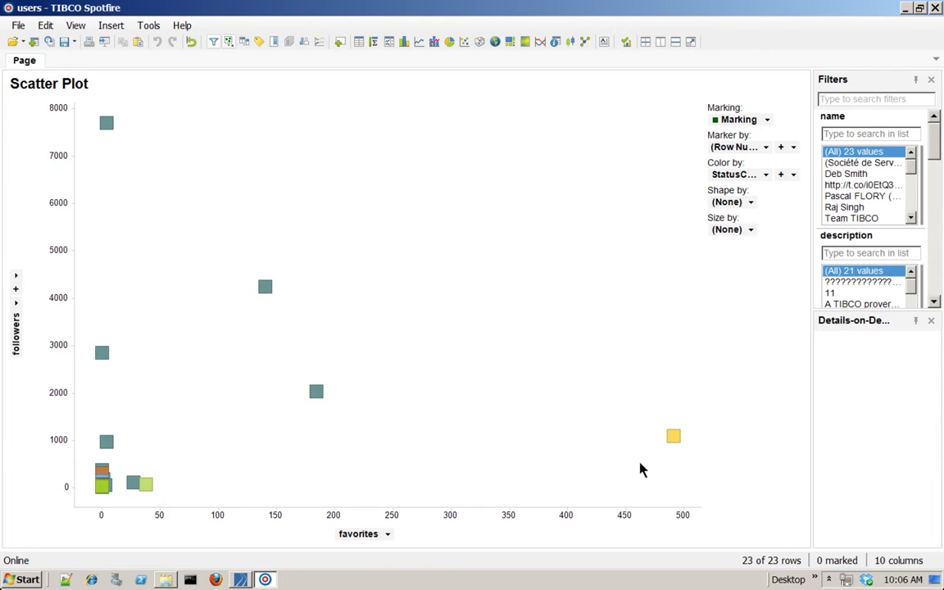
Step: Convert the scatter plot to a bar chart with 'name' on the category axis
{"action": "right_click", "coordinate": [335, 339]}
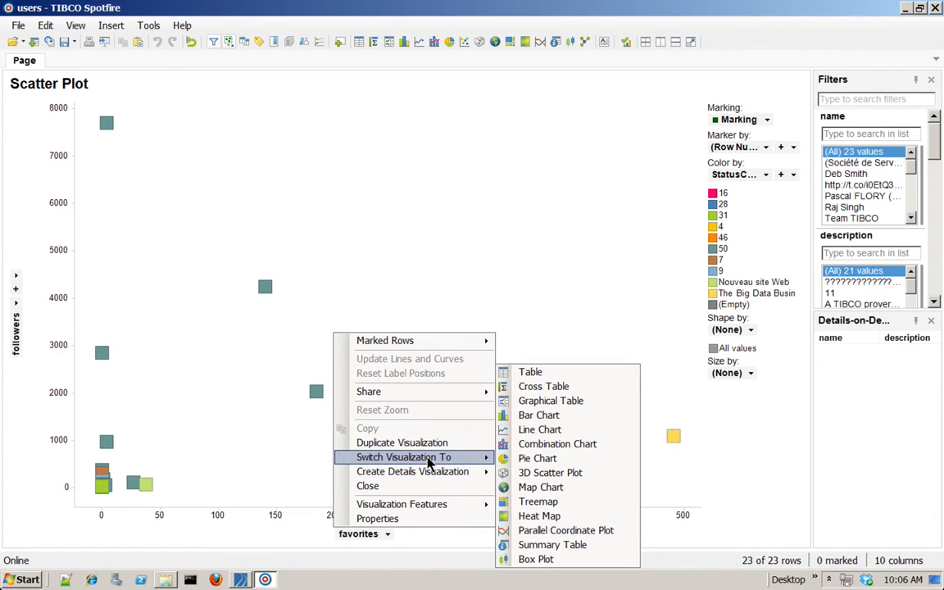
{"action": "mouse_move", "coordinate": [559, 415]}
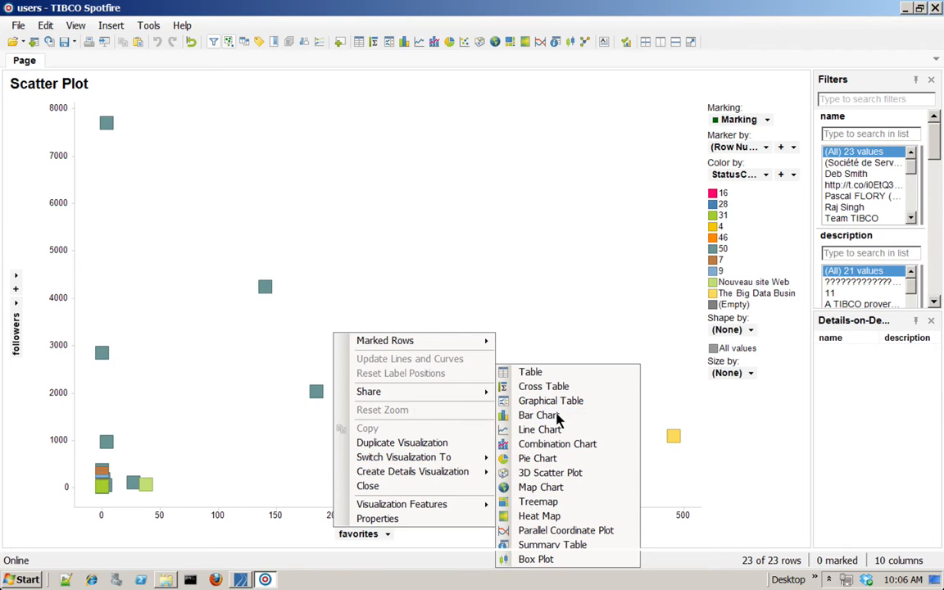
{"action": "left_click", "coordinate": [538, 415]}
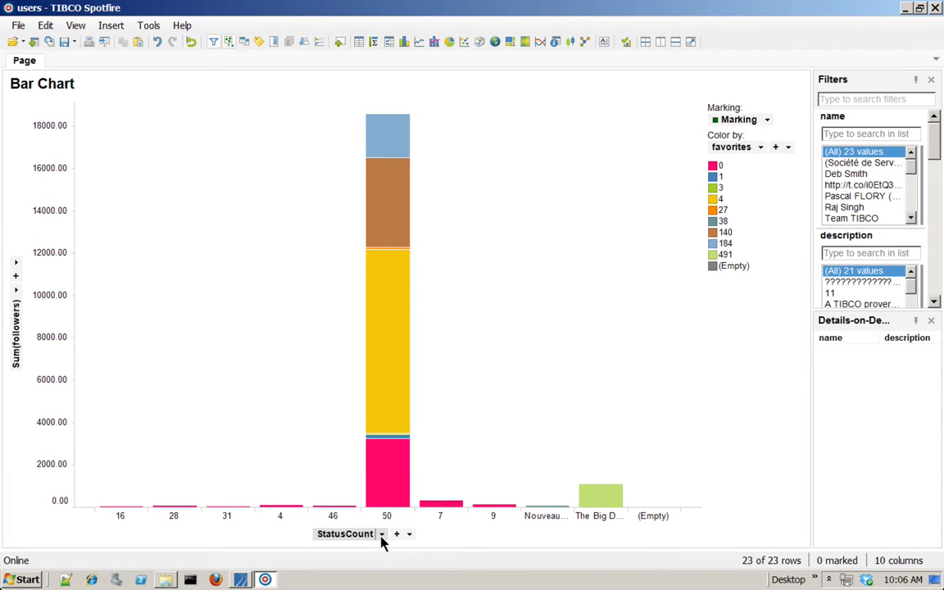
{"action": "left_click", "coordinate": [386, 533]}
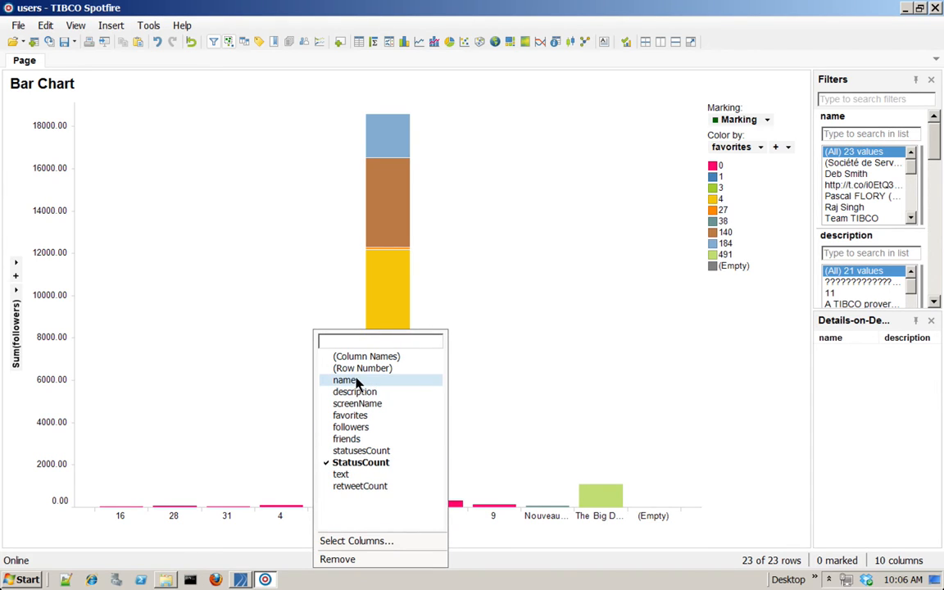
{"action": "left_click", "coordinate": [343, 380]}
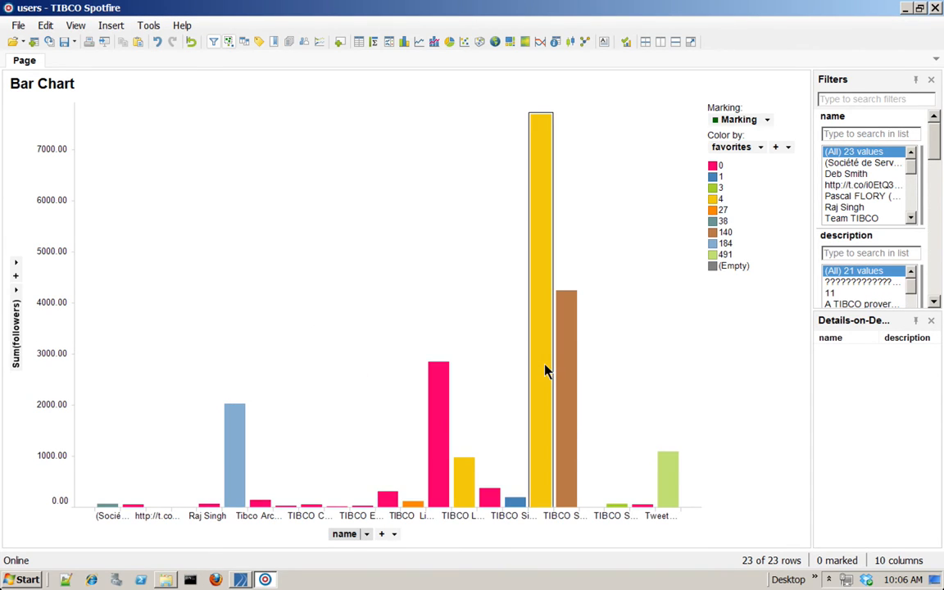
{"action": "mouse_move", "coordinate": [546, 373]}
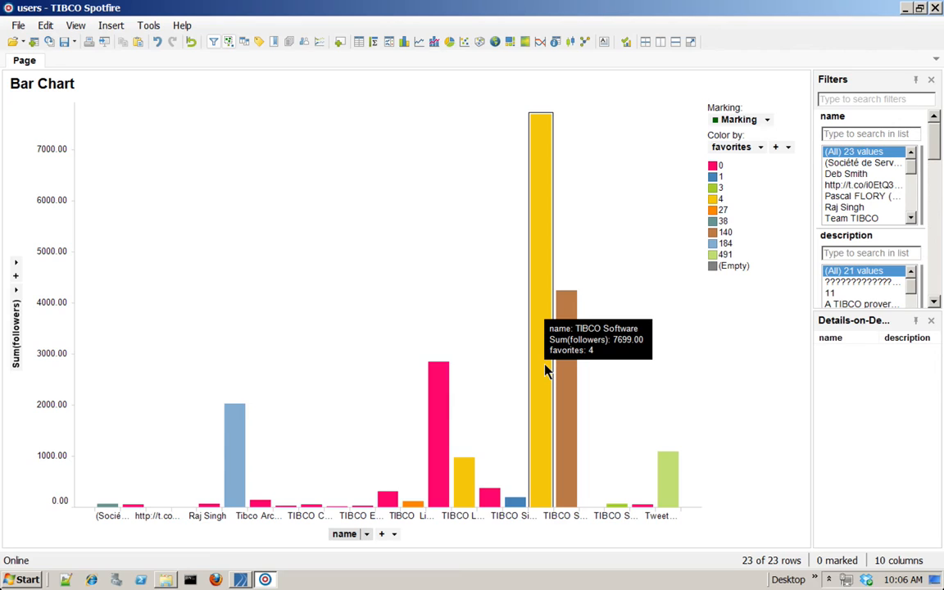
{"action": "mouse_move", "coordinate": [468, 78]}
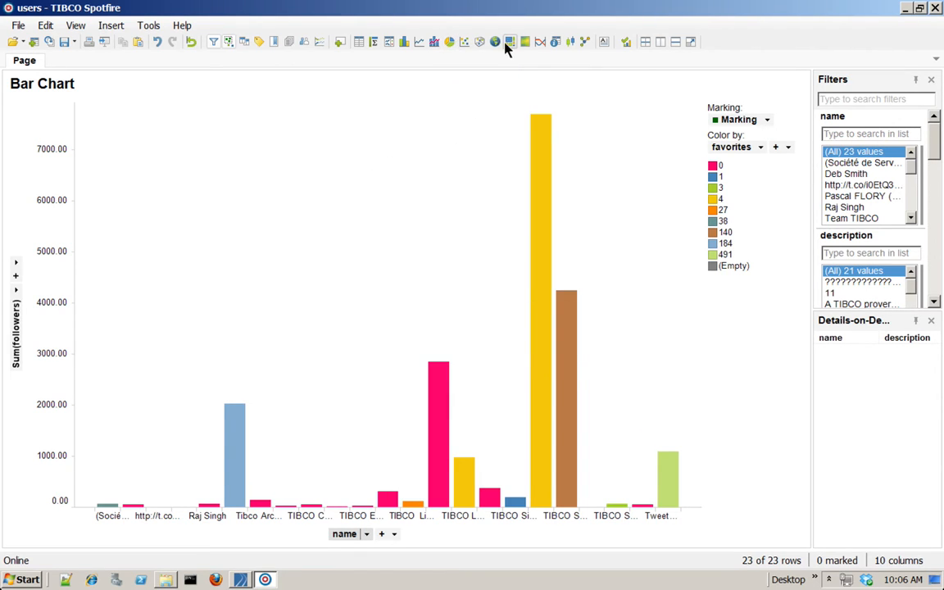
{"action": "mouse_move", "coordinate": [510, 41]}
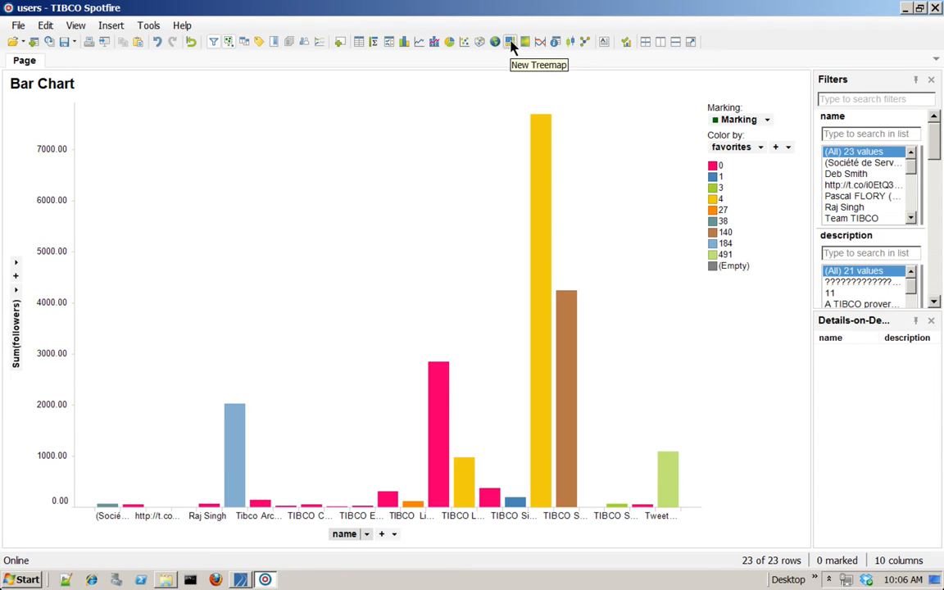
Step: Add a treemap coloured by followers
{"action": "left_click", "coordinate": [510, 40]}
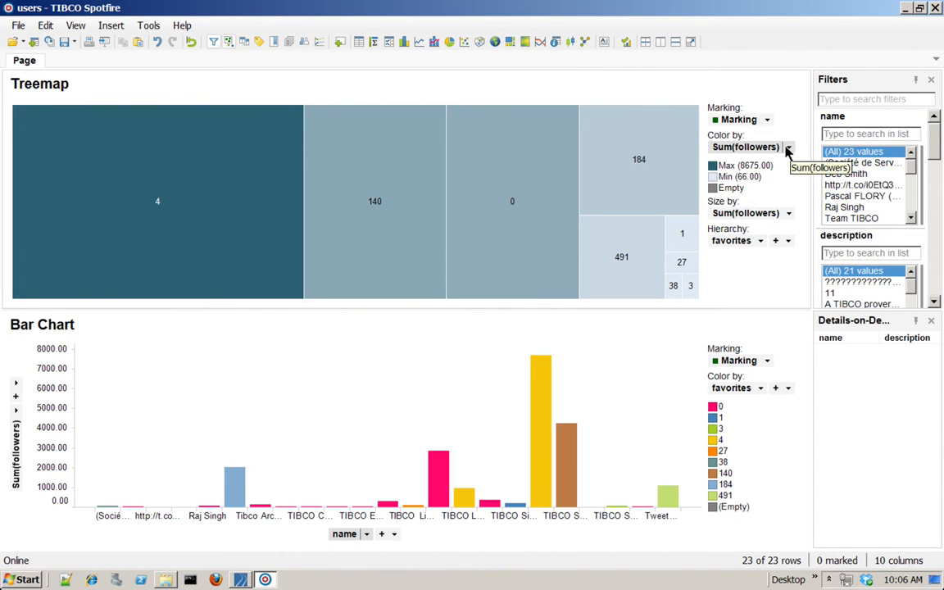
{"action": "left_click", "coordinate": [788, 147]}
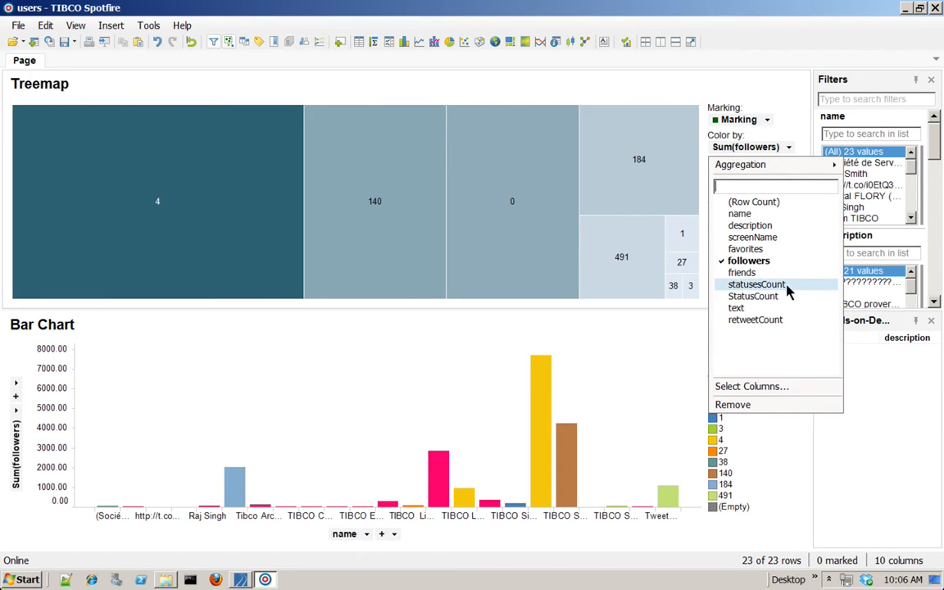
{"action": "left_click", "coordinate": [755, 320]}
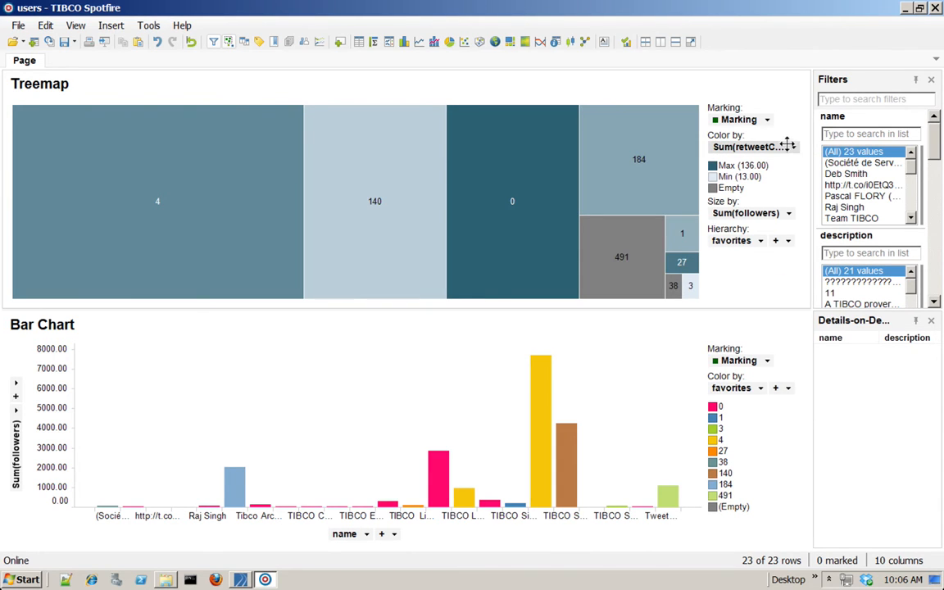
{"action": "left_click", "coordinate": [791, 147]}
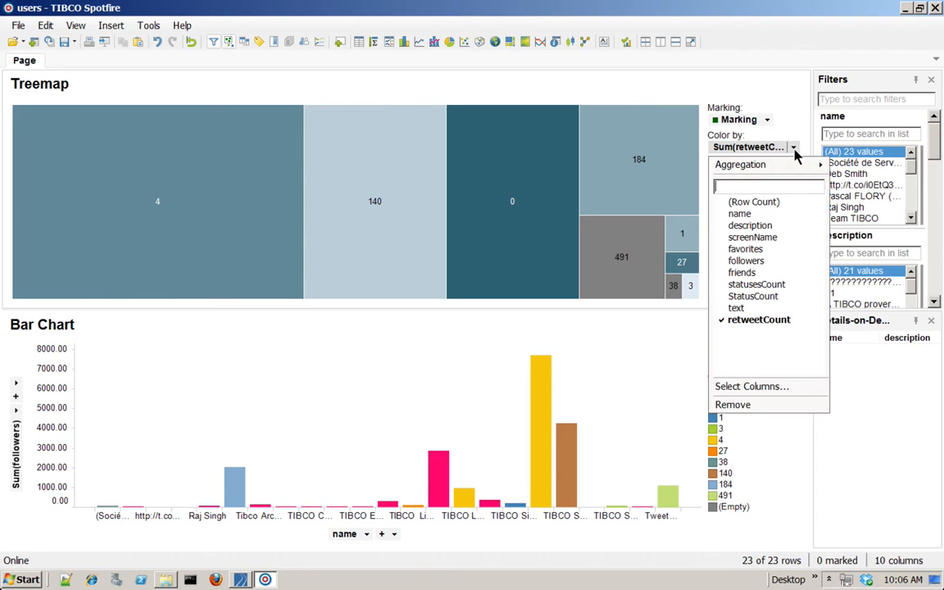
{"action": "mouse_move", "coordinate": [745, 260]}
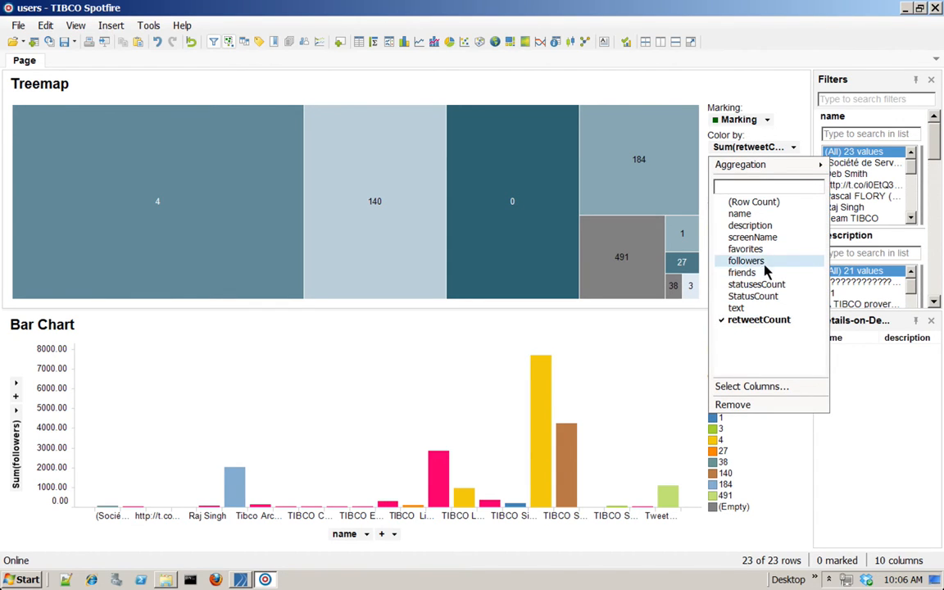
{"action": "left_click", "coordinate": [745, 261]}
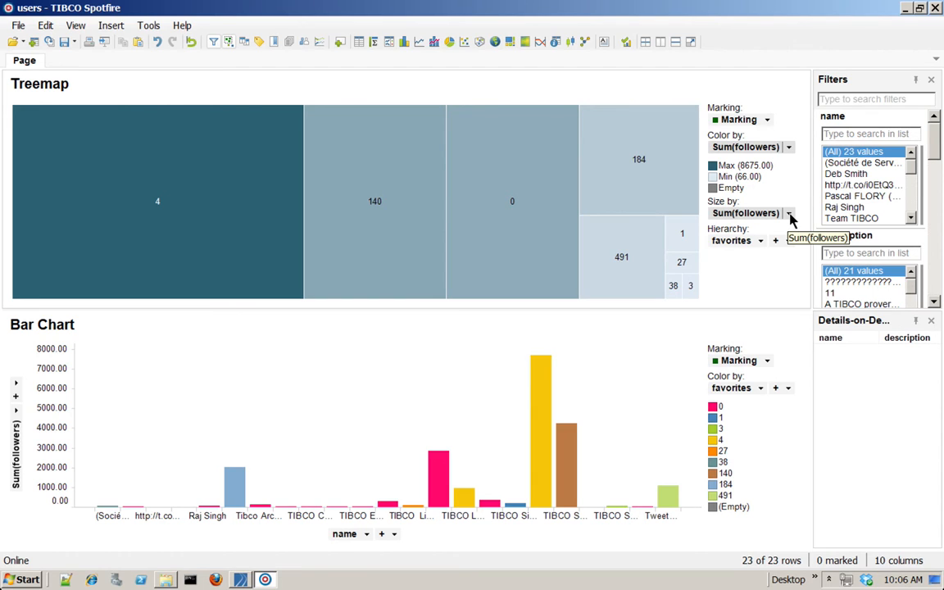
Step: Size the treemap by retweetCount, group it by name, and mark the TIBCO Software bar
{"action": "left_click", "coordinate": [788, 213]}
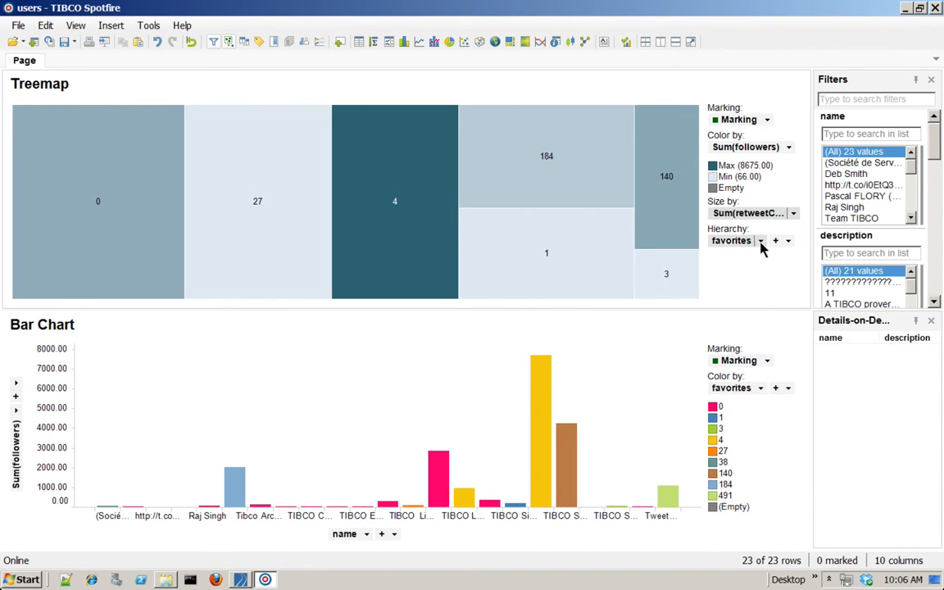
{"action": "left_click", "coordinate": [755, 240]}
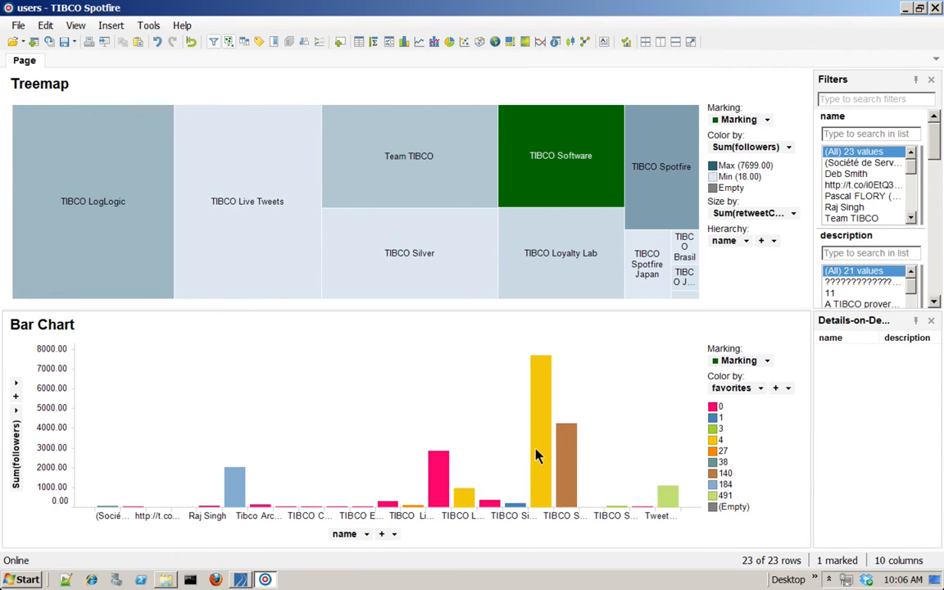
{"action": "left_click", "coordinate": [541, 426]}
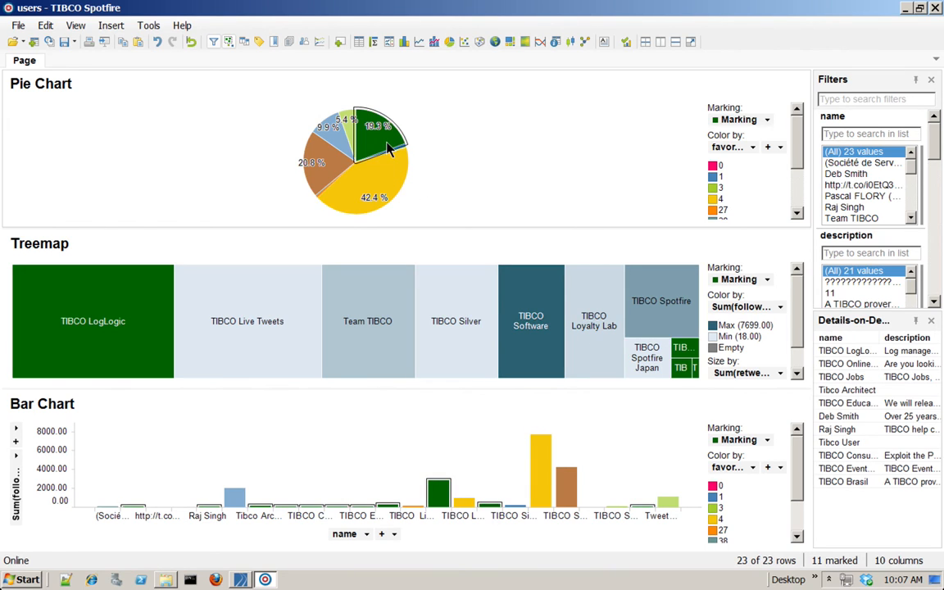
Step: Mark the 19.3% pie slice to highlight its users across all charts
{"action": "left_click", "coordinate": [660, 301]}
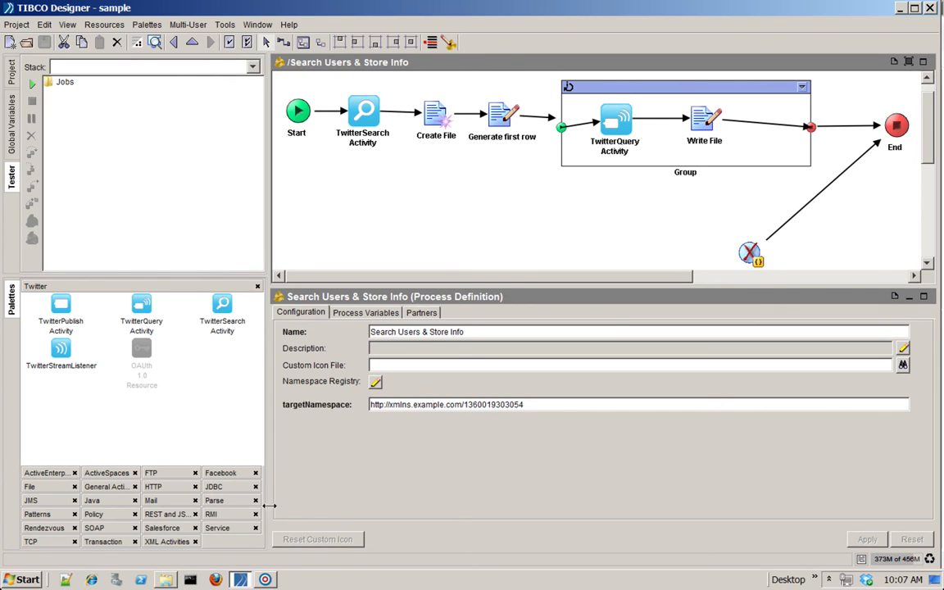
{"action": "mouse_move", "coordinate": [730, 26]}
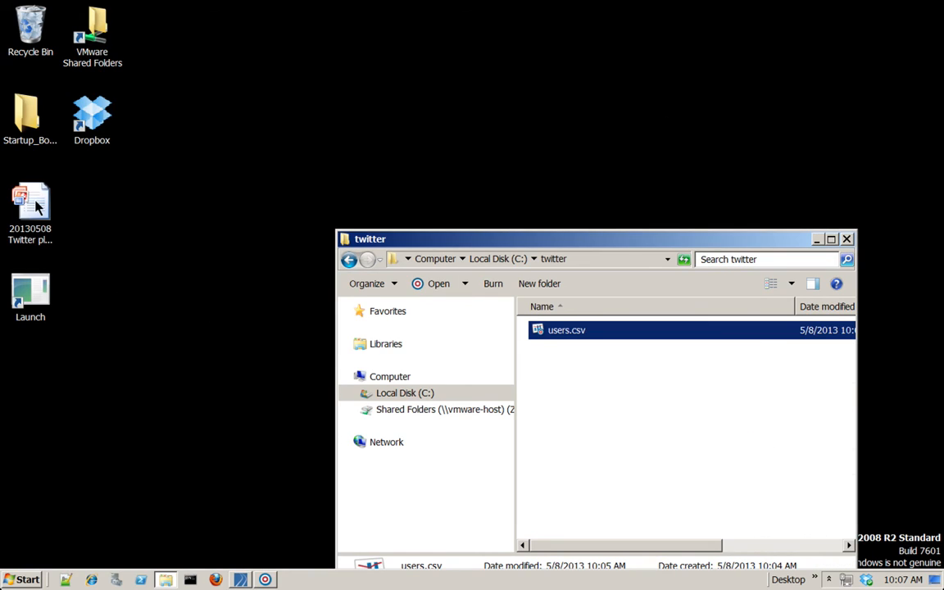
{"action": "mouse_move", "coordinate": [426, 238]}
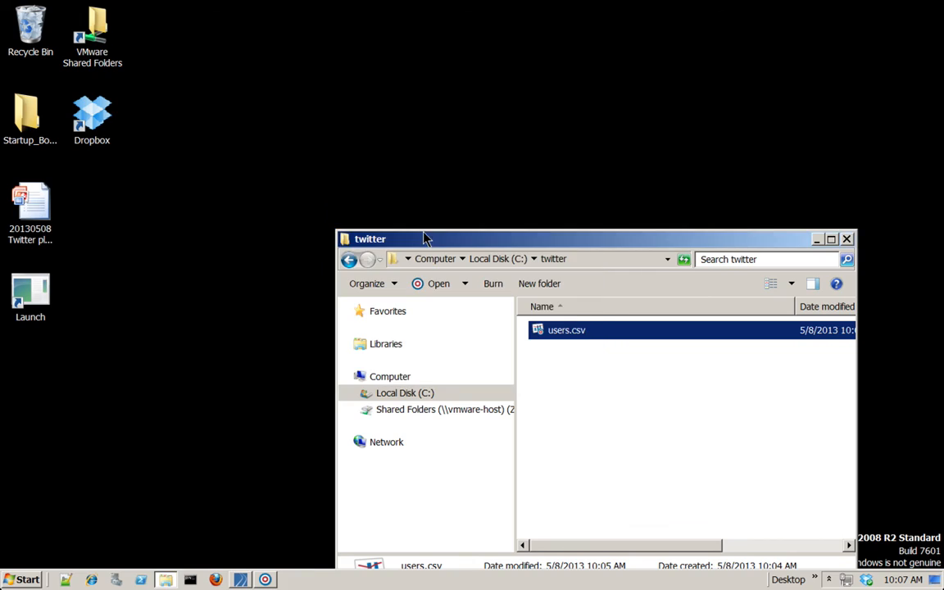